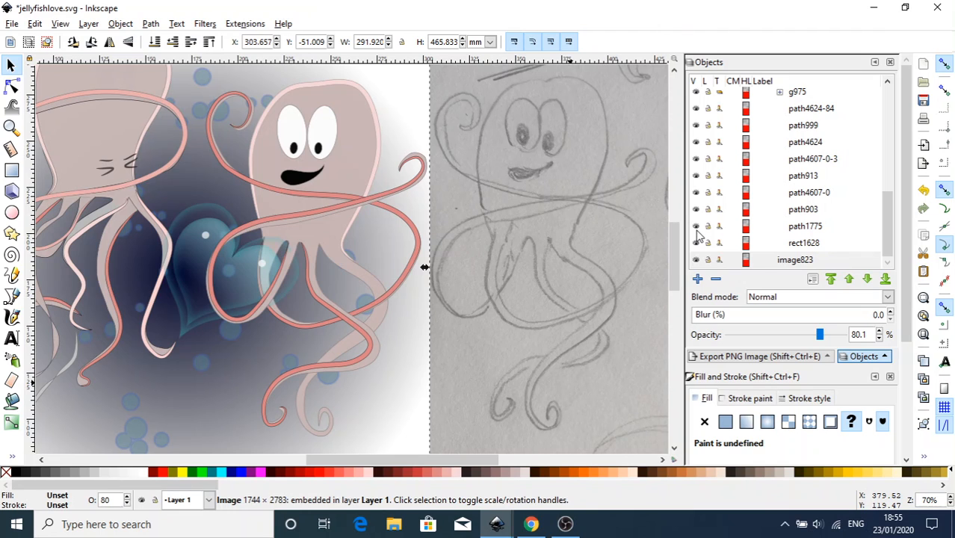
{"action": "mouse_move", "coordinate": [496, 523]}
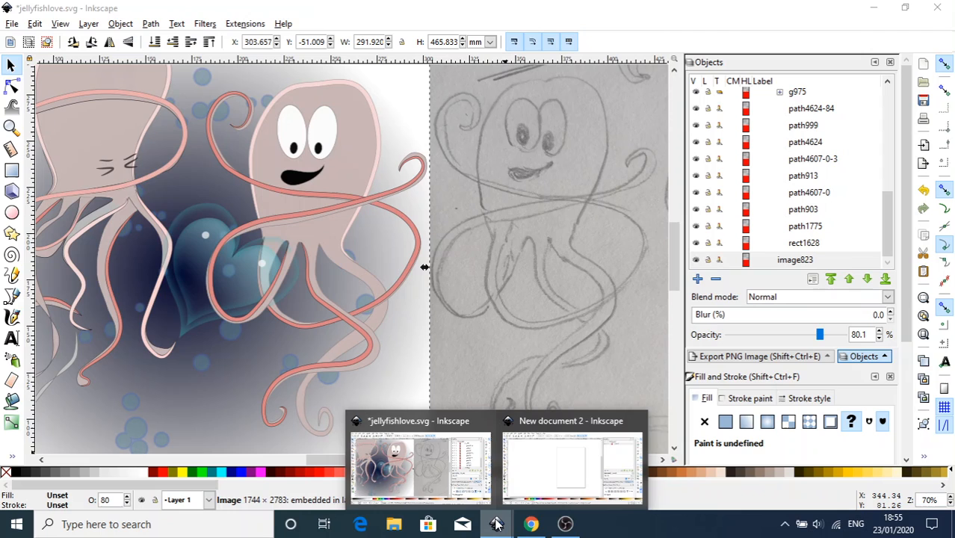
Step: Switch to the Inkscape document holding the scanned pencil sketch
{"action": "left_click", "coordinate": [571, 463]}
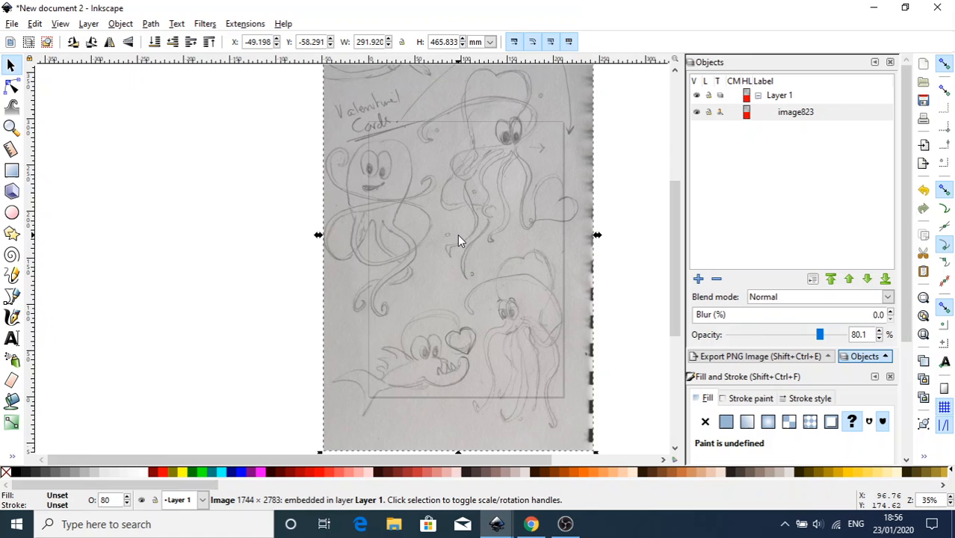
{"action": "mouse_move", "coordinate": [500, 244]}
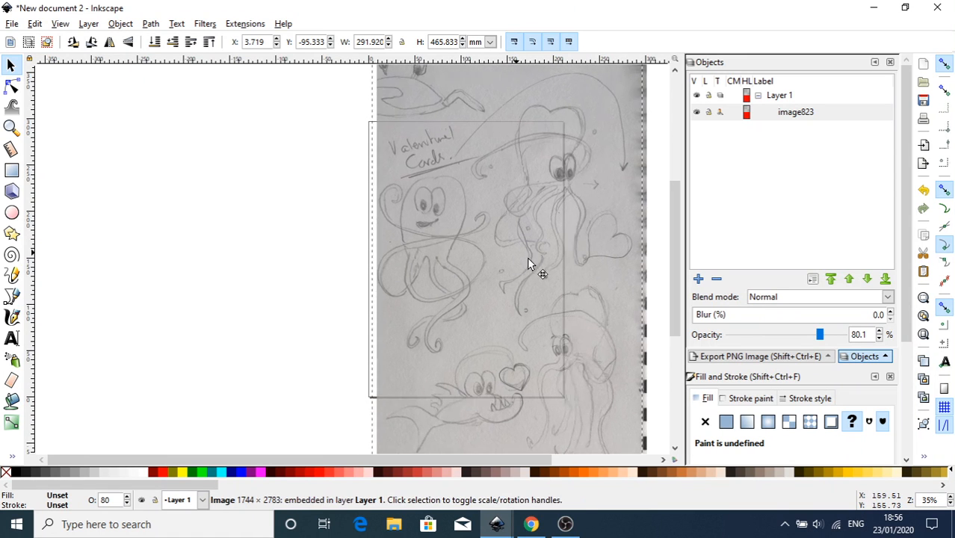
Step: Shift the sketch image across the page and settle its opacity around 64%
{"action": "left_click_drag", "start_coordinate": [526, 262], "coordinate": [458, 261]}
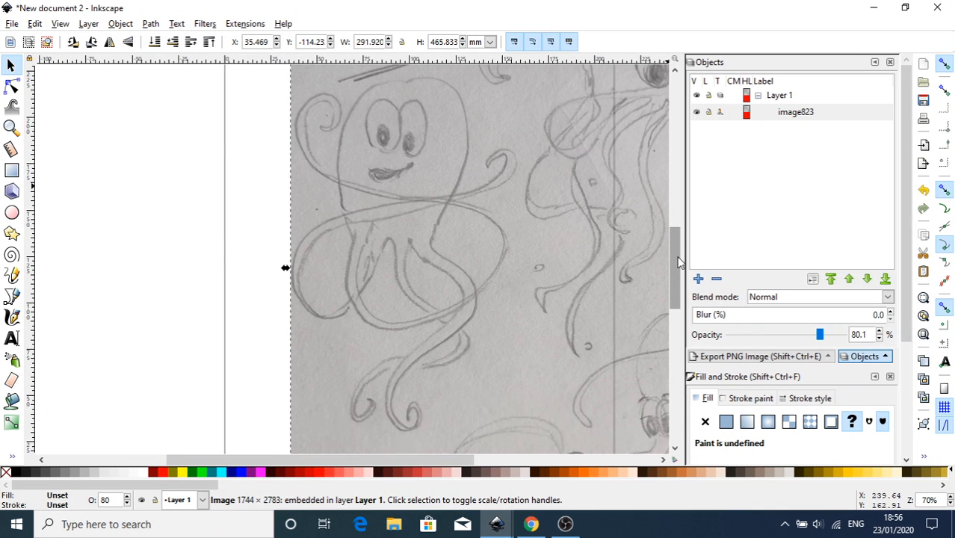
{"action": "left_click_drag", "start_coordinate": [819, 334], "coordinate": [831, 334]}
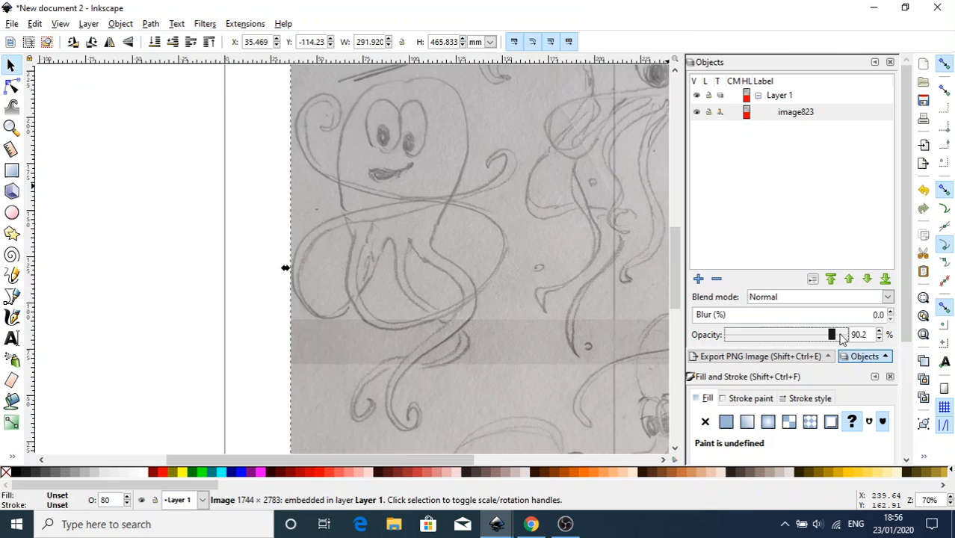
{"action": "left_click_drag", "start_coordinate": [831, 334], "coordinate": [841, 334]}
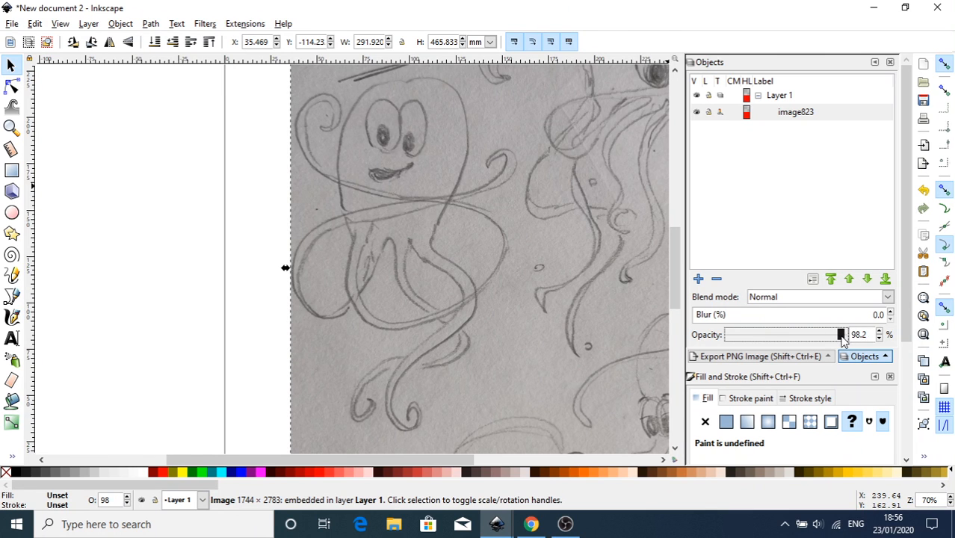
{"action": "left_click_drag", "start_coordinate": [841, 334], "coordinate": [807, 334]}
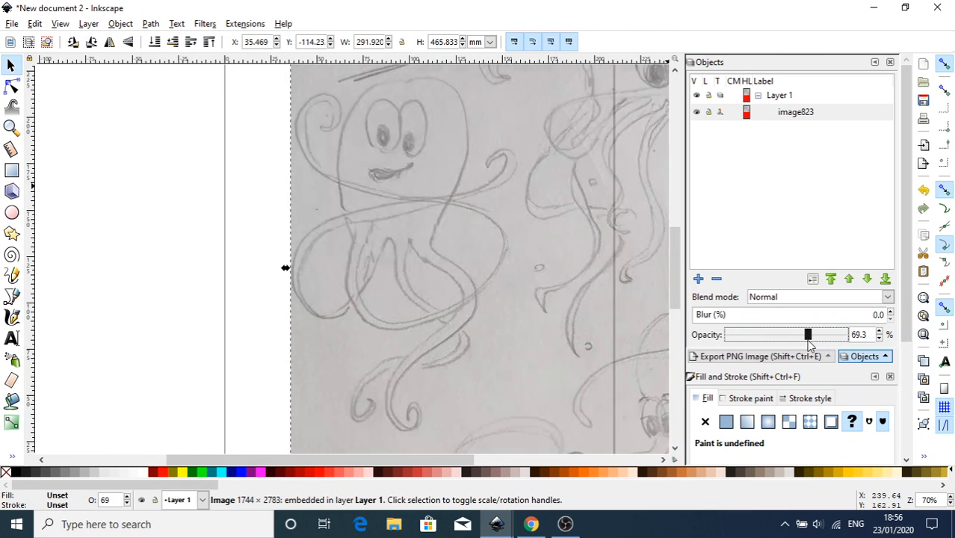
{"action": "left_click_drag", "start_coordinate": [807, 334], "coordinate": [801, 334]}
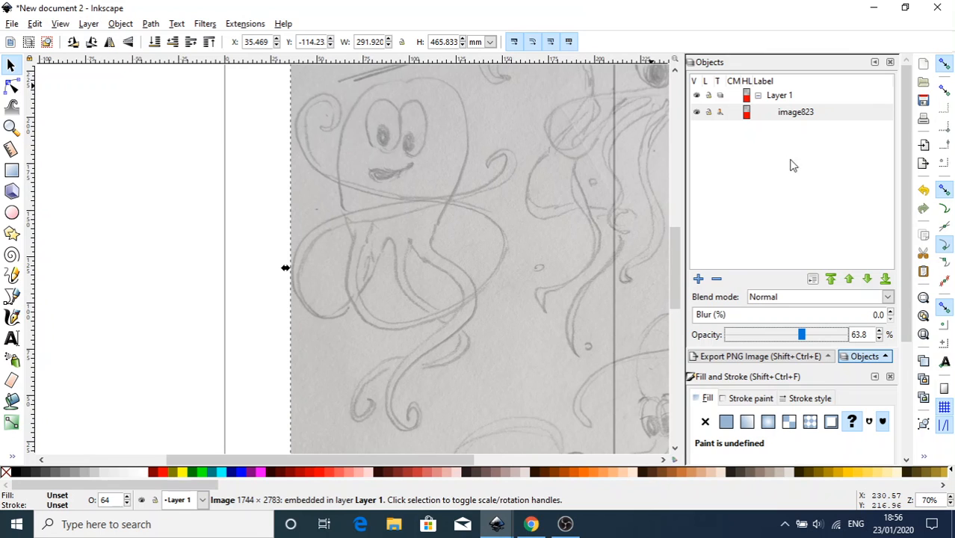
{"action": "left_click", "coordinate": [121, 23]}
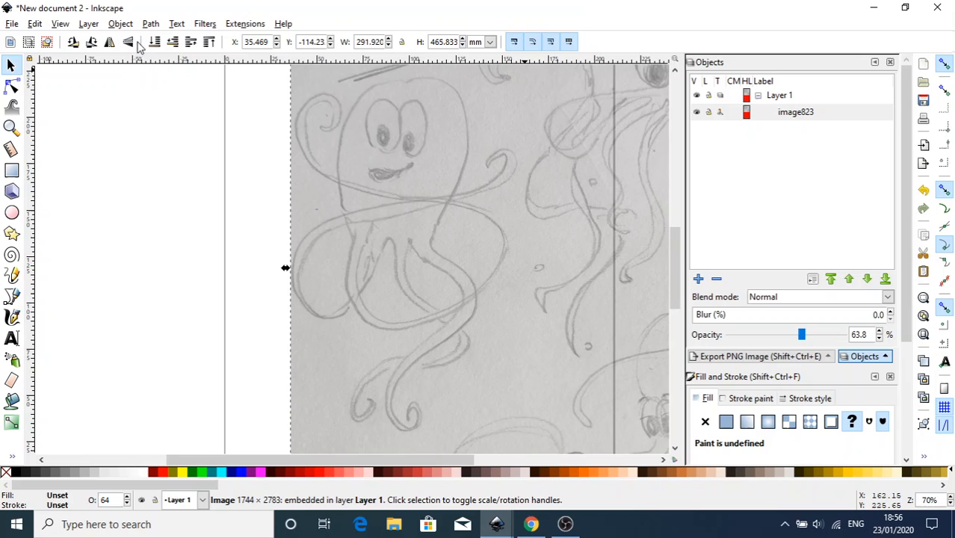
{"action": "mouse_move", "coordinate": [770, 131]}
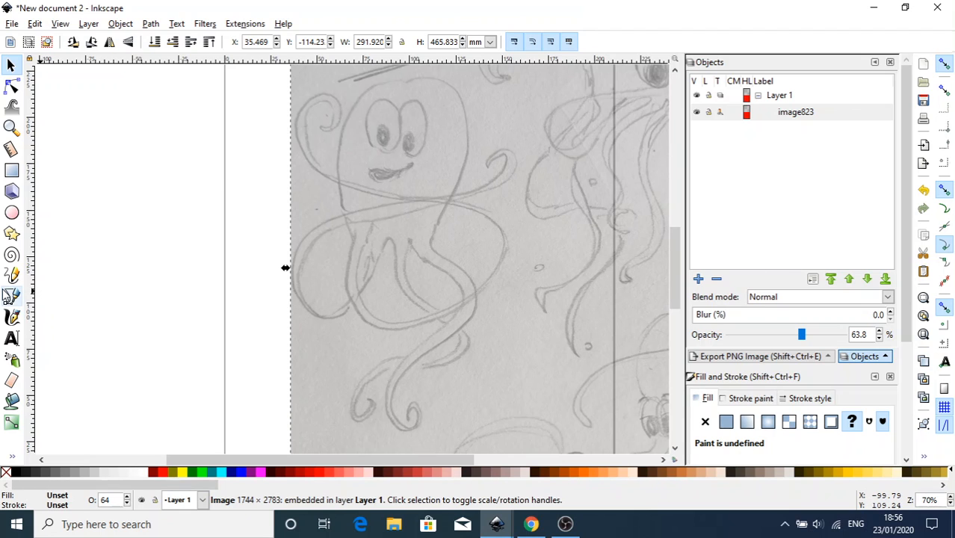
{"action": "mouse_move", "coordinate": [12, 297]}
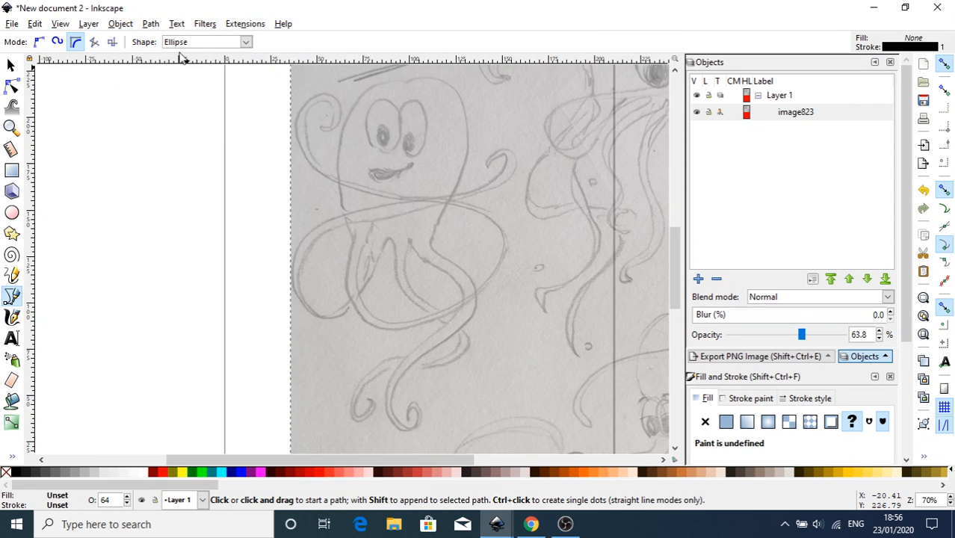
Step: Set the Bezier tool's Shape to None for plain regular paths
{"action": "left_click", "coordinate": [206, 41]}
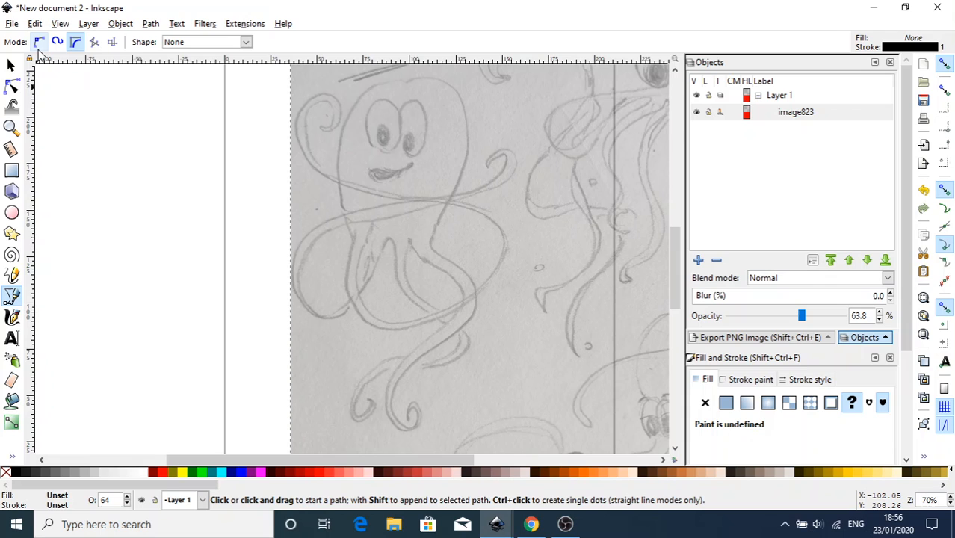
{"action": "mouse_move", "coordinate": [39, 51]}
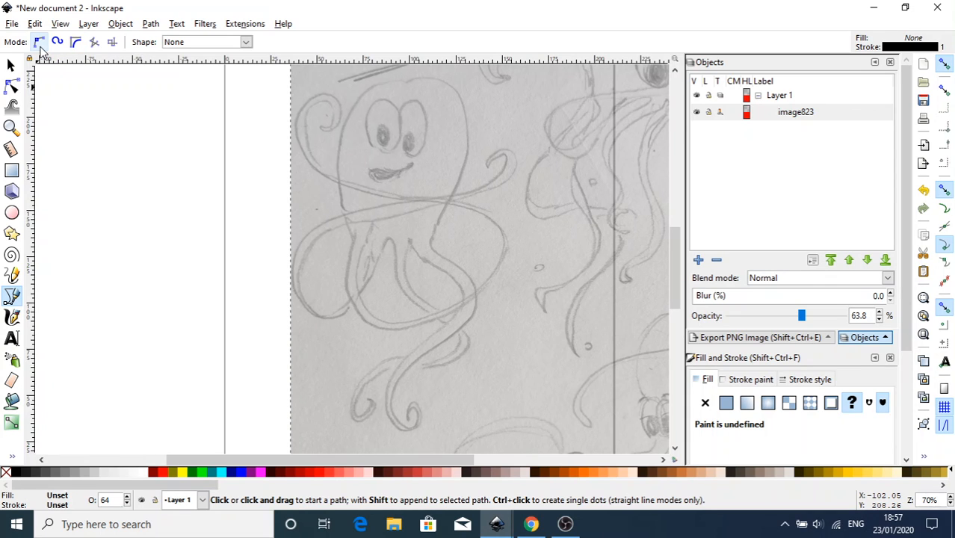
{"action": "left_click", "coordinate": [12, 23]}
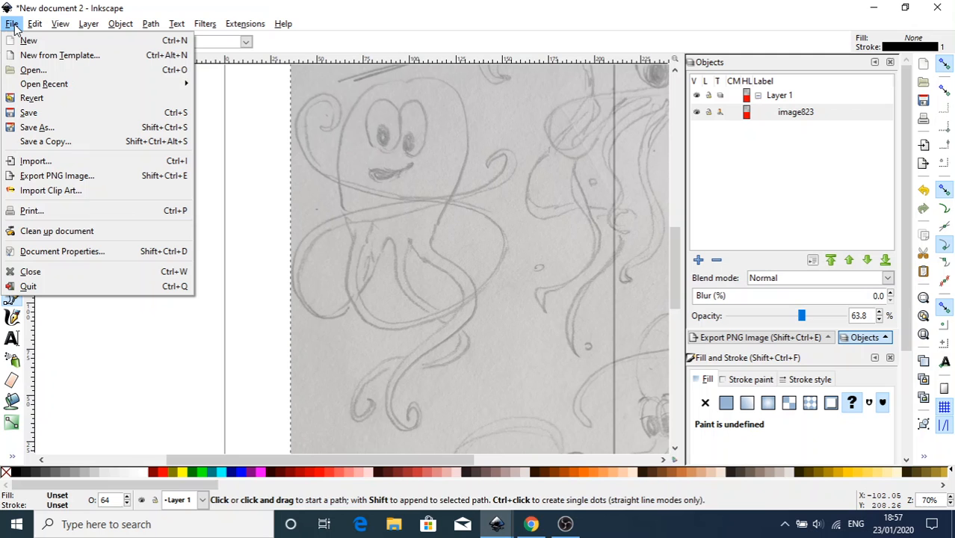
Step: In Document Properties, set grid and object snap distances to 1 and close the dialog
{"action": "left_click", "coordinate": [62, 250]}
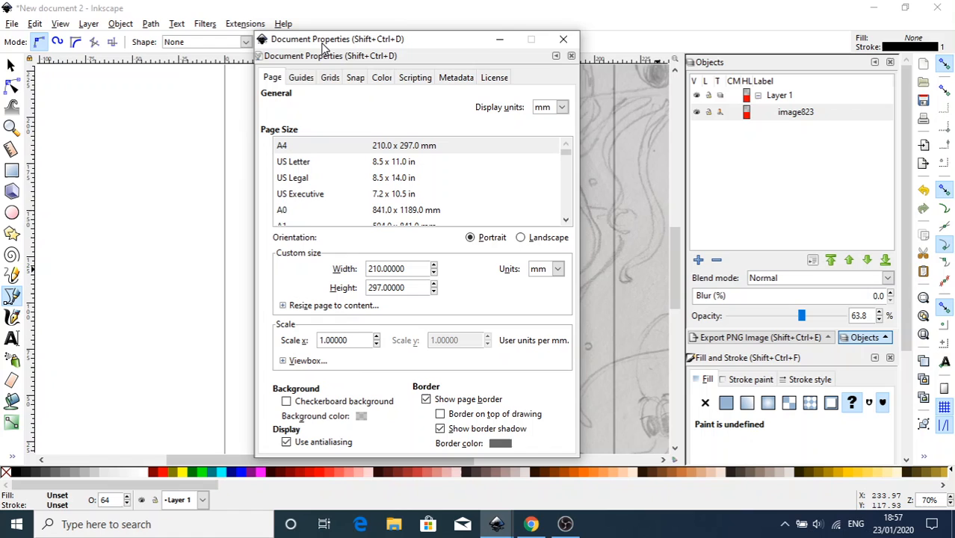
{"action": "left_click", "coordinate": [330, 77]}
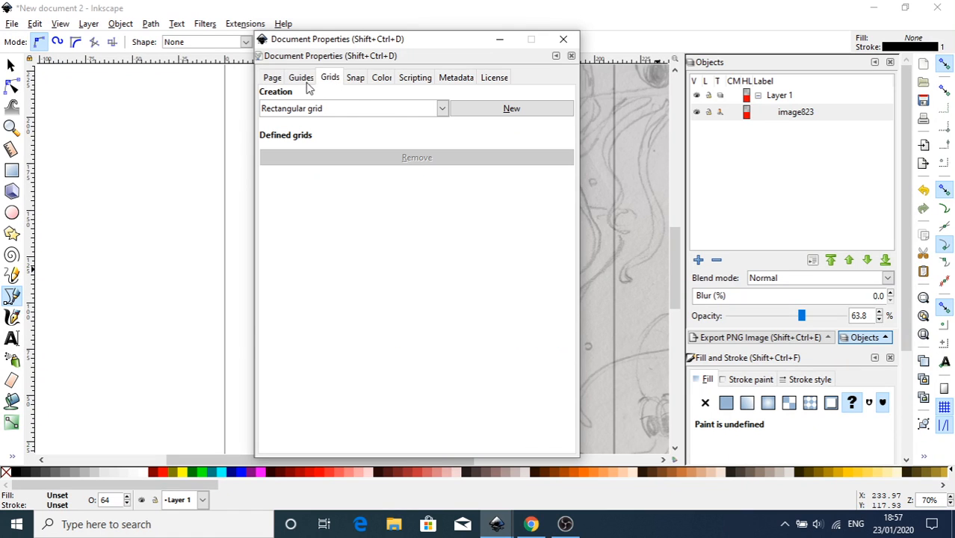
{"action": "left_click", "coordinate": [355, 77]}
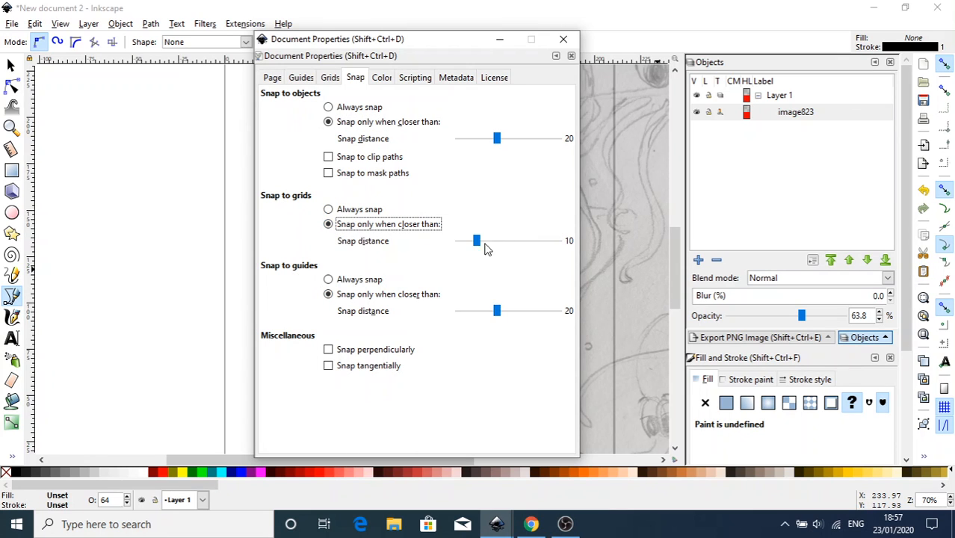
{"action": "left_click_drag", "start_coordinate": [477, 239], "coordinate": [457, 240]}
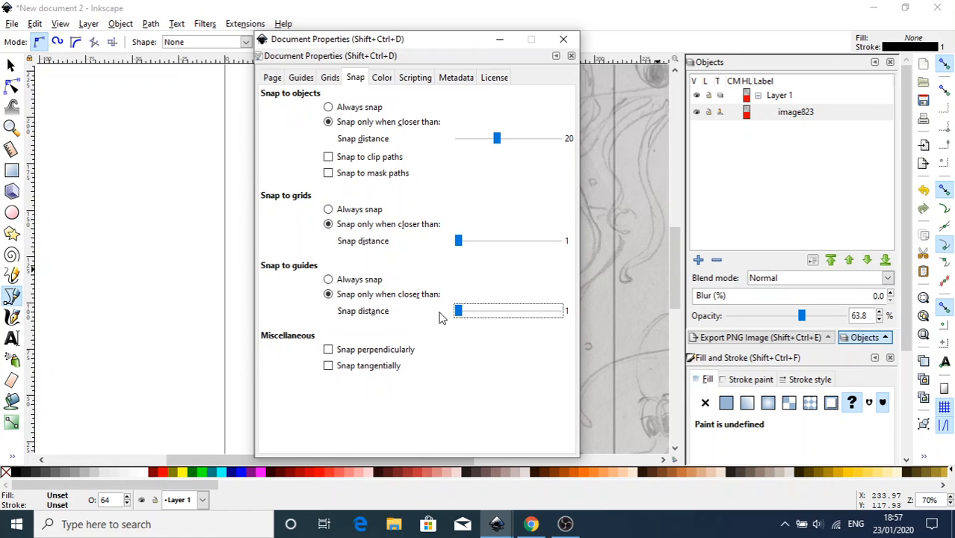
{"action": "left_click_drag", "start_coordinate": [497, 138], "coordinate": [485, 138]}
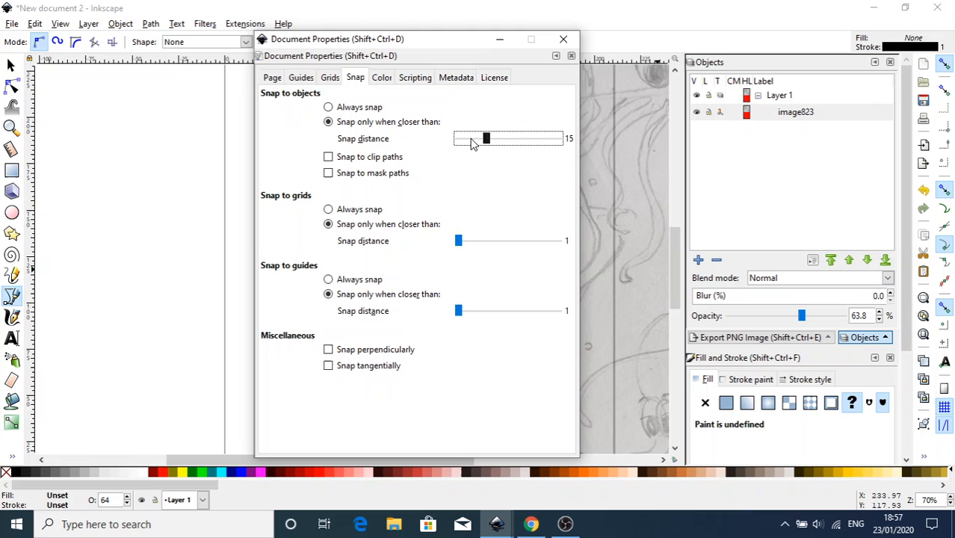
{"action": "left_click_drag", "start_coordinate": [486, 138], "coordinate": [458, 139]}
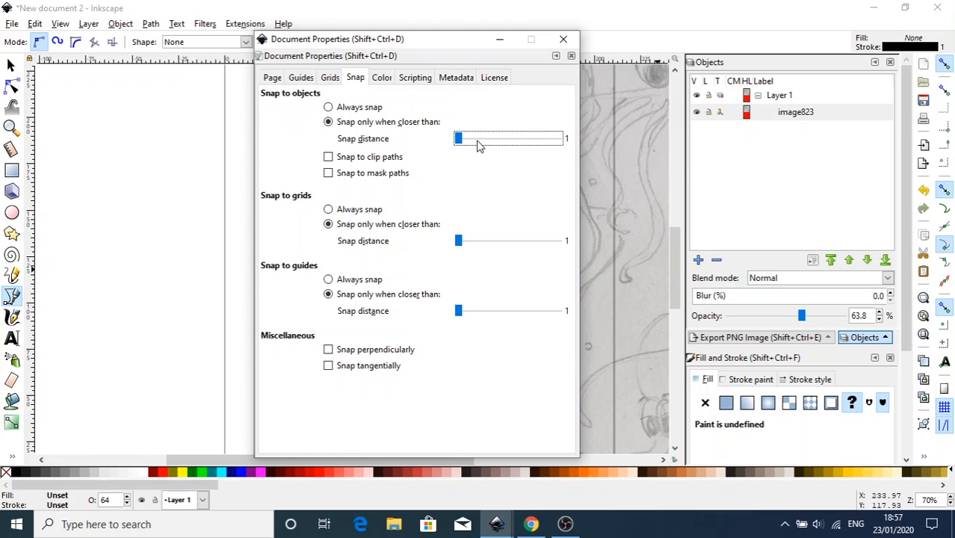
{"action": "mouse_move", "coordinate": [452, 149]}
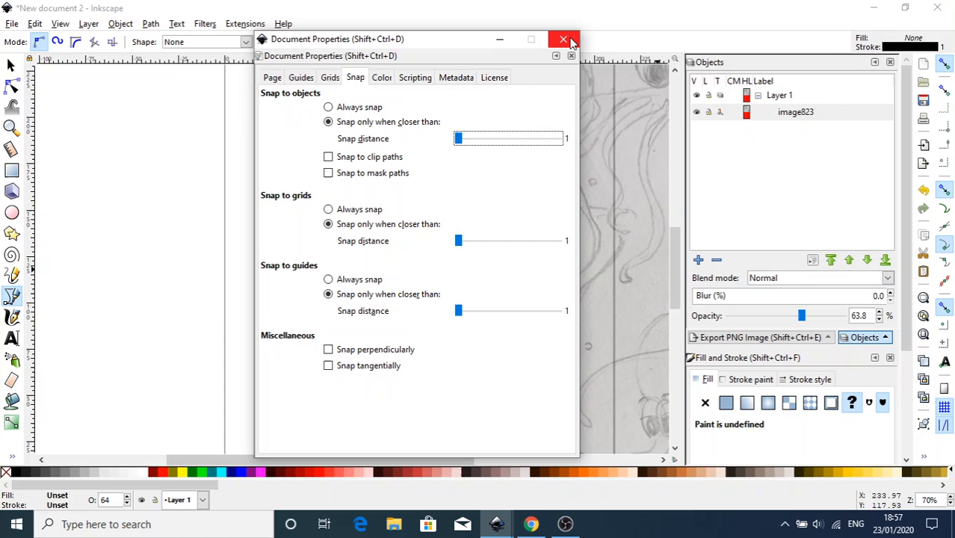
{"action": "mouse_move", "coordinate": [563, 39]}
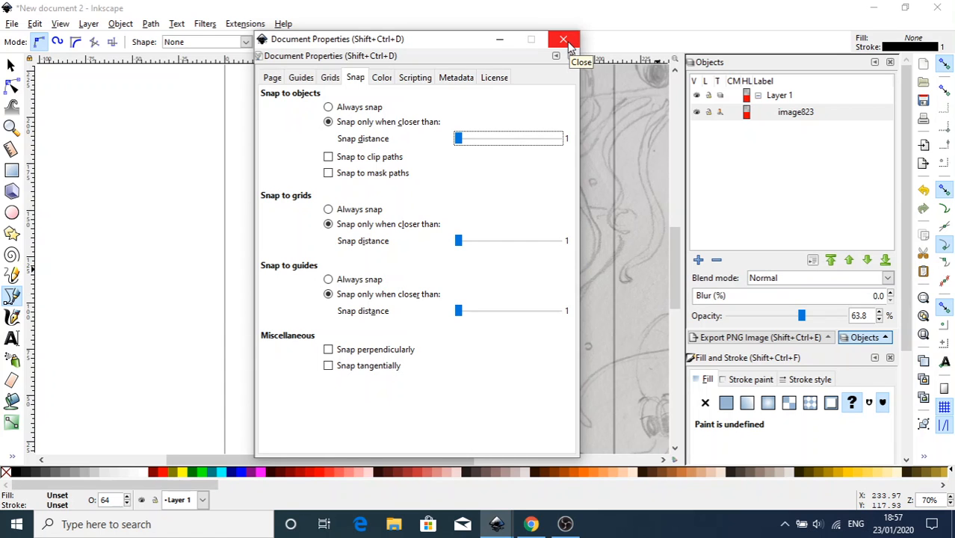
{"action": "left_click", "coordinate": [564, 39]}
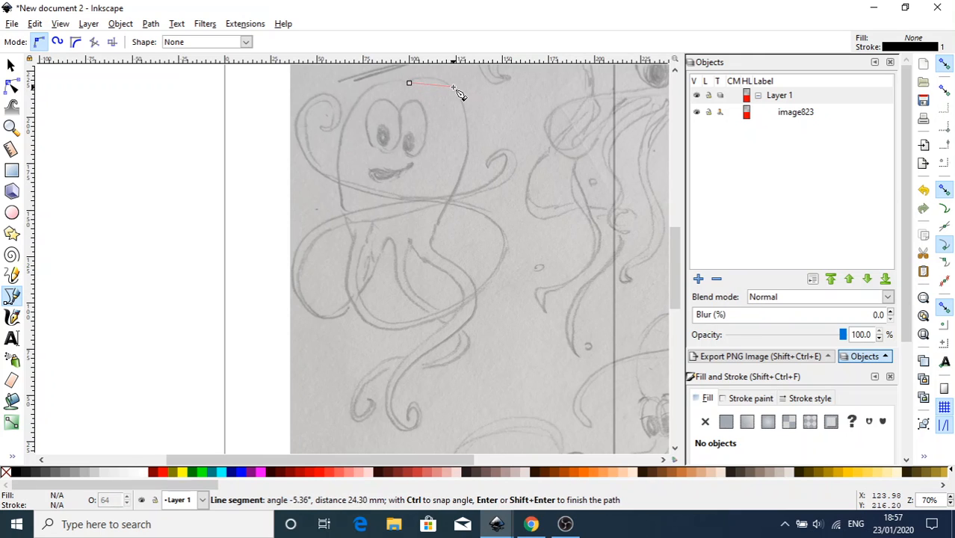
Step: Place Bezier nodes from the head's top down its right side to the tentacle curl
{"action": "left_click", "coordinate": [467, 138]}
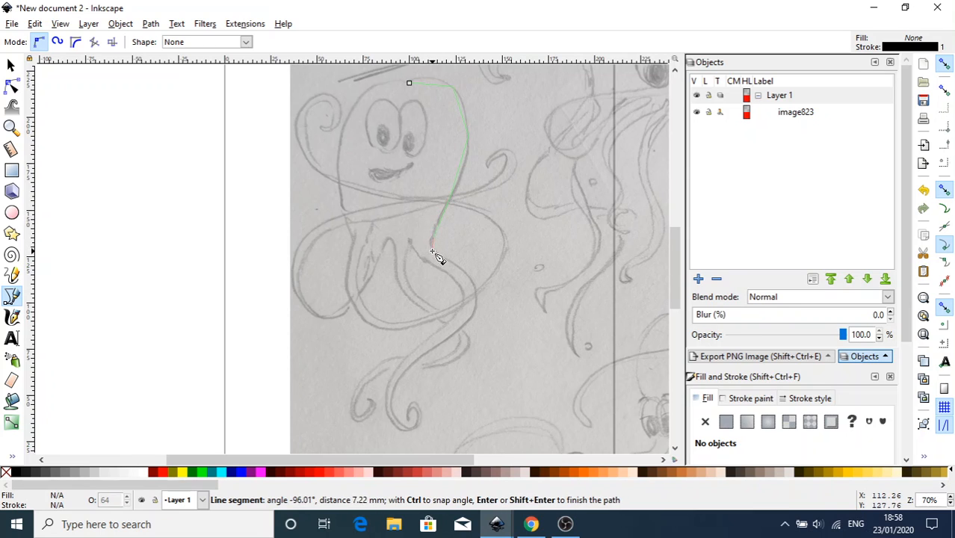
{"action": "left_click", "coordinate": [469, 308]}
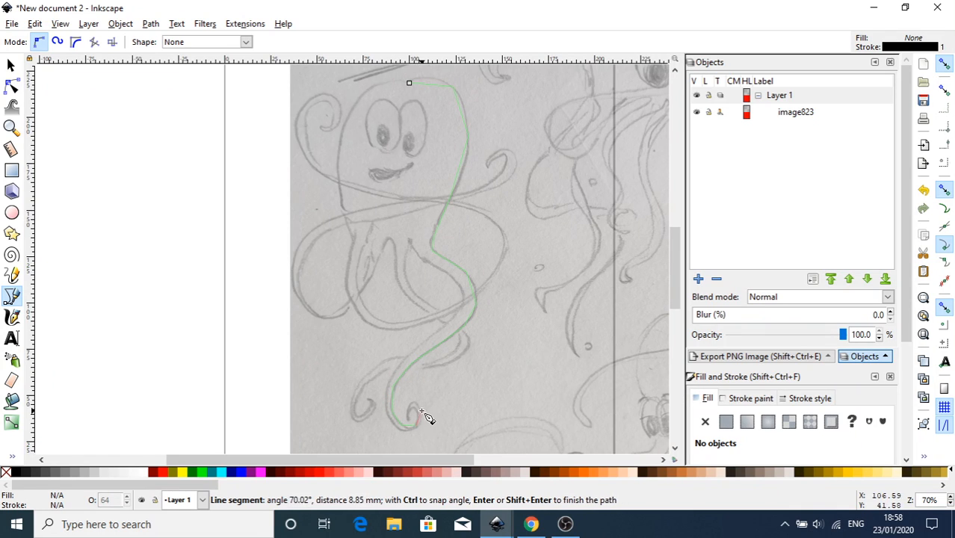
{"action": "mouse_move", "coordinate": [415, 413]}
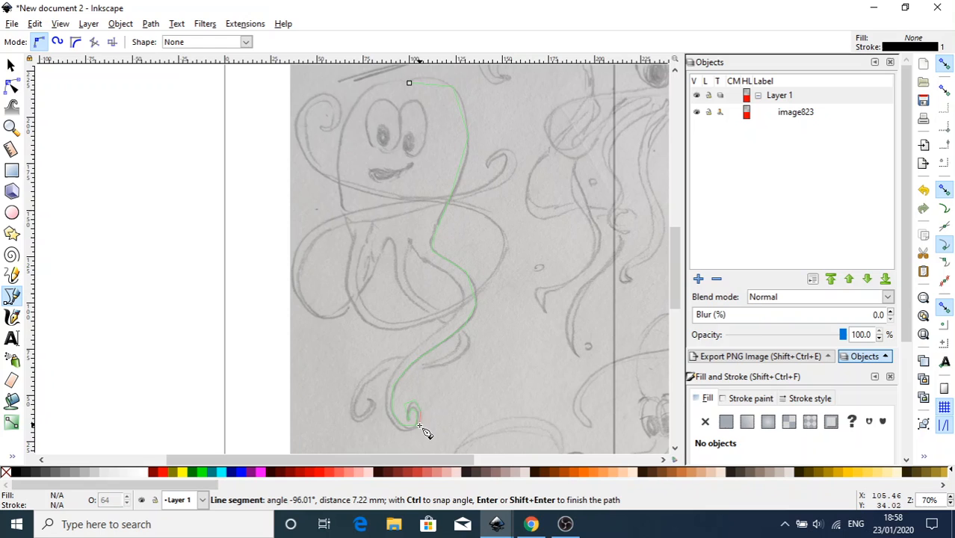
{"action": "mouse_move", "coordinate": [410, 437]}
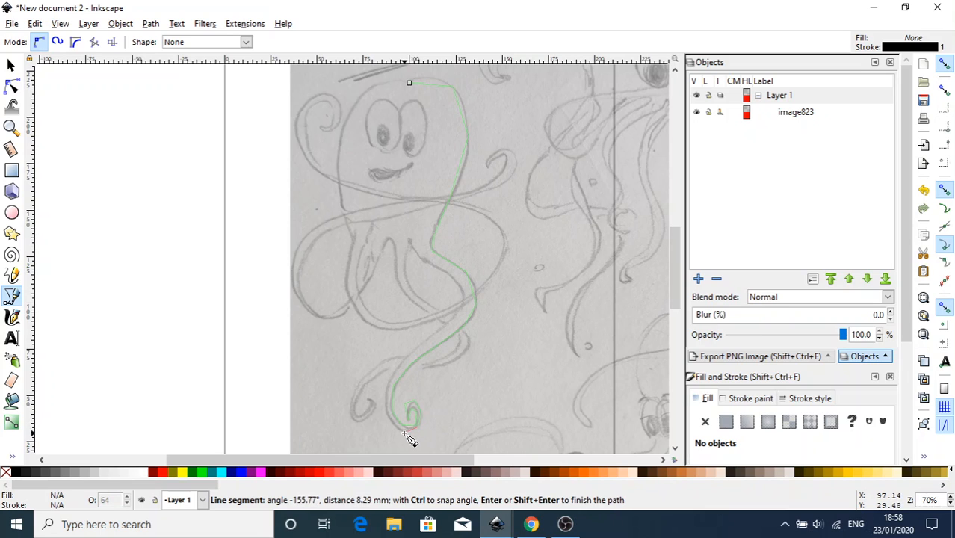
{"action": "left_click", "coordinate": [387, 375]}
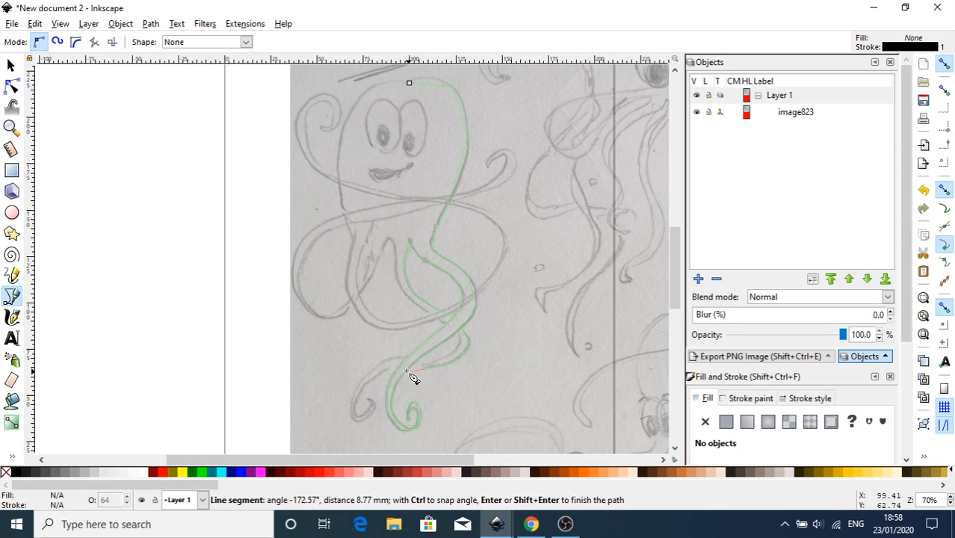
Step: Continue the outline up the tentacle, along the left curl and up to the right tentacle
{"action": "left_click", "coordinate": [362, 395]}
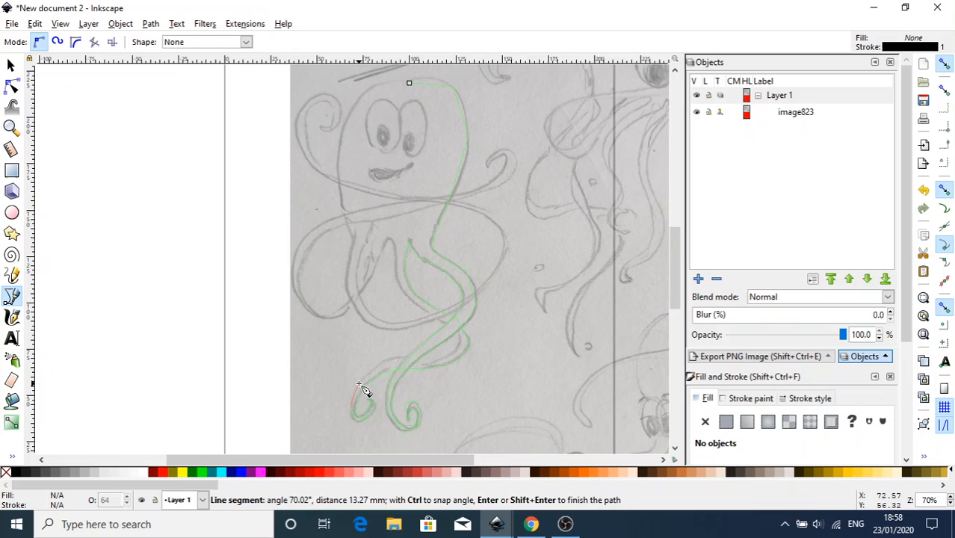
{"action": "left_click", "coordinate": [398, 359]}
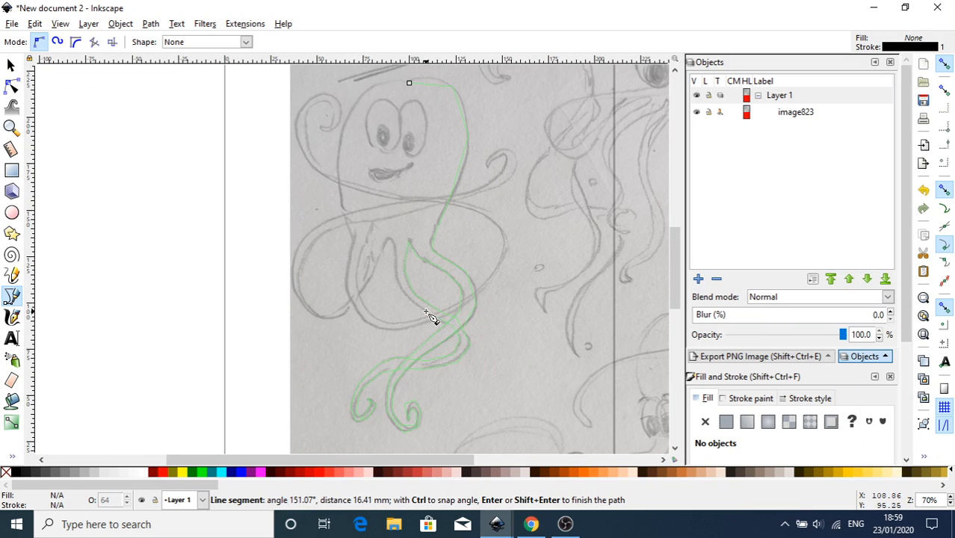
{"action": "mouse_move", "coordinate": [403, 288]}
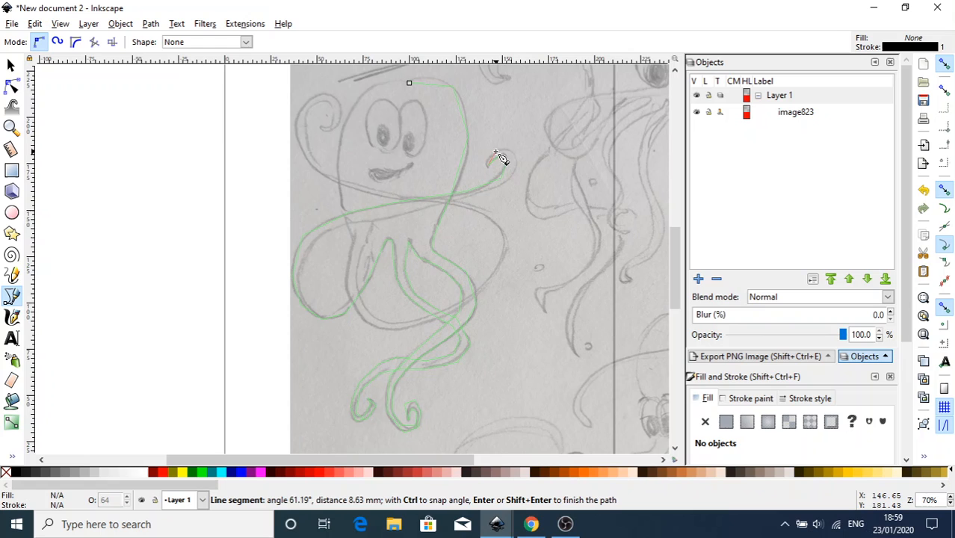
{"action": "left_click", "coordinate": [497, 155]}
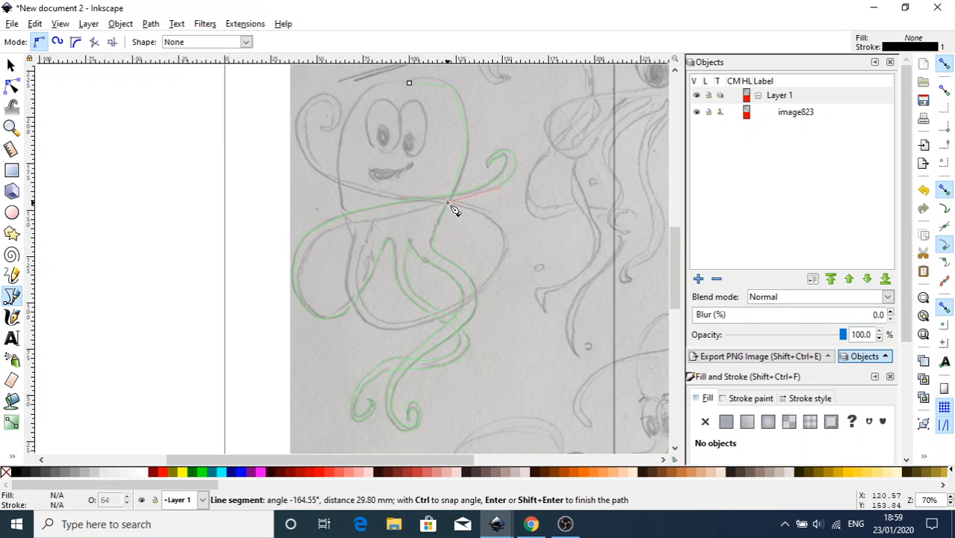
{"action": "mouse_move", "coordinate": [403, 224]}
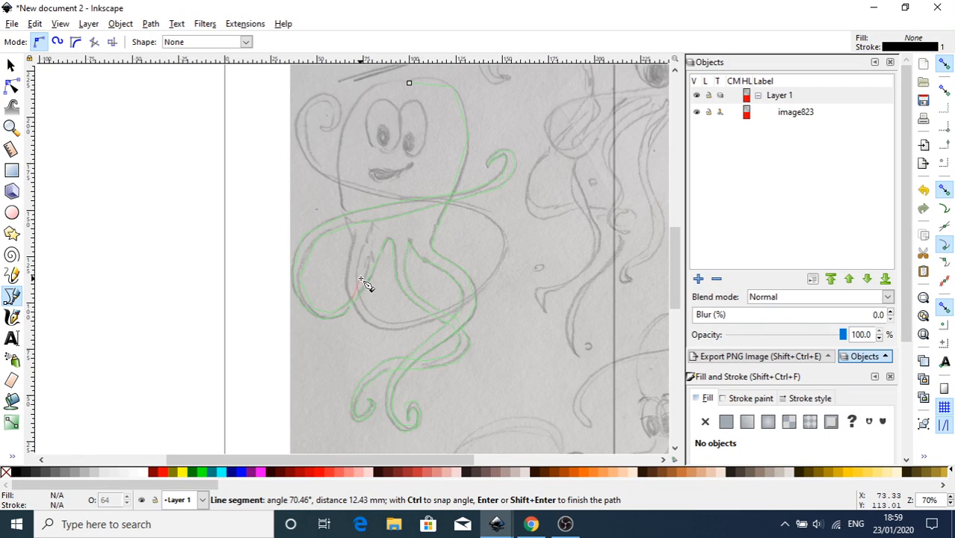
{"action": "mouse_move", "coordinate": [370, 250]}
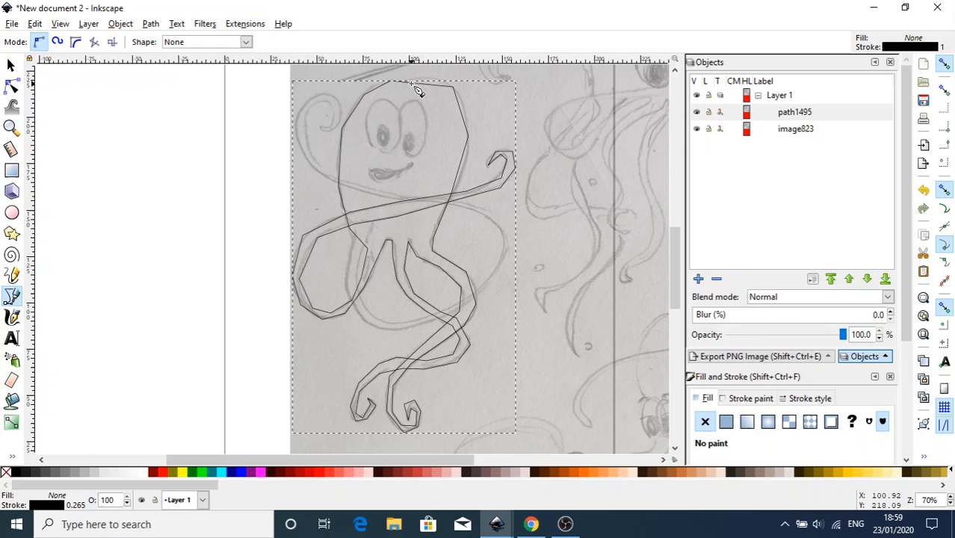
{"action": "mouse_move", "coordinate": [52, 123]}
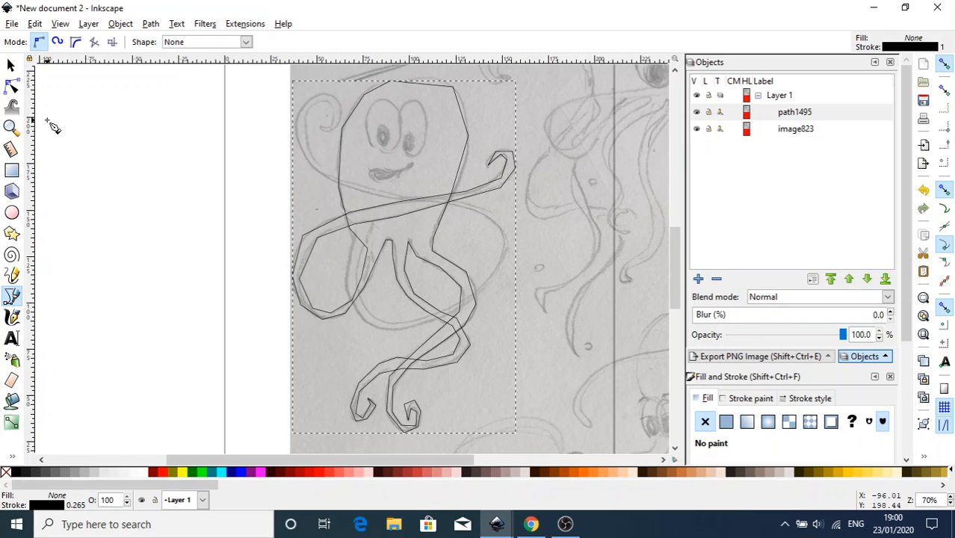
{"action": "mouse_move", "coordinate": [310, 245]}
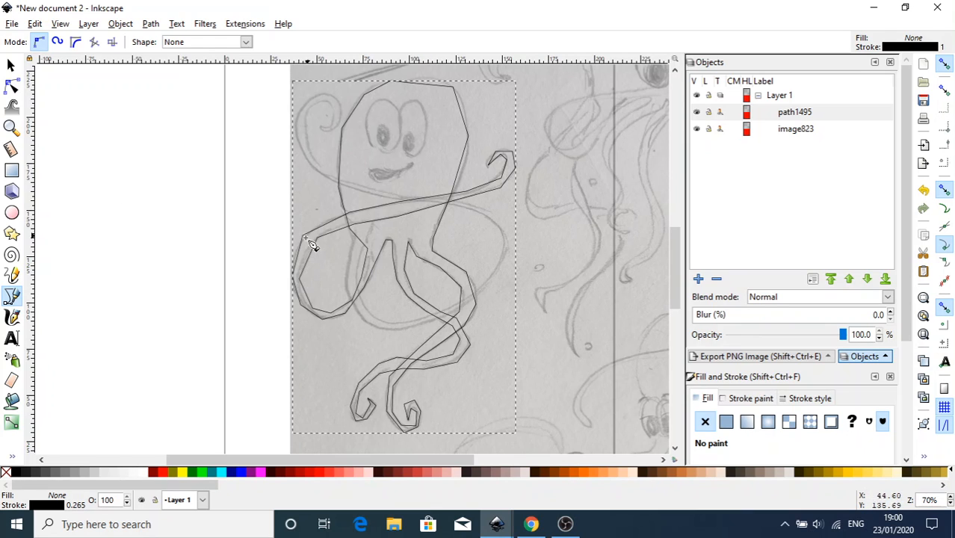
{"action": "mouse_move", "coordinate": [457, 121]}
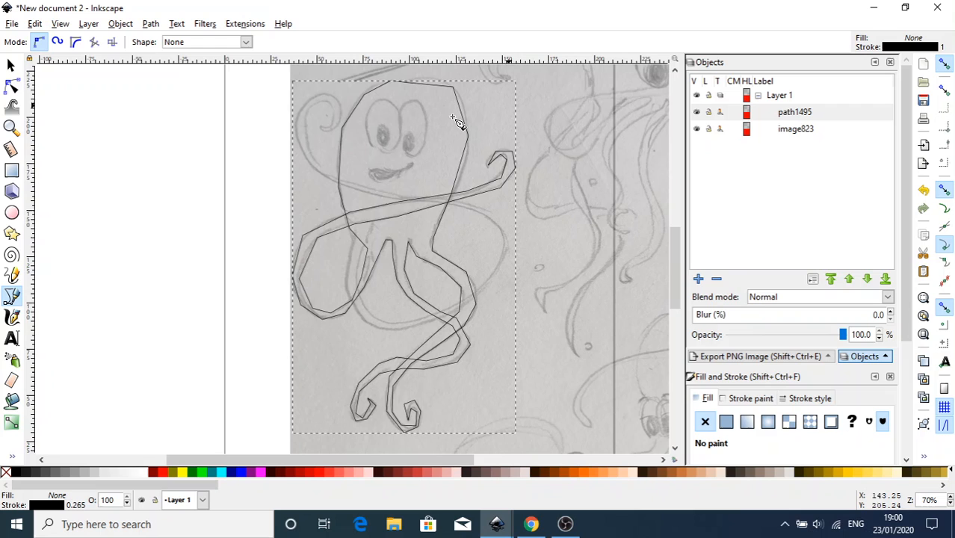
{"action": "mouse_move", "coordinate": [12, 89]}
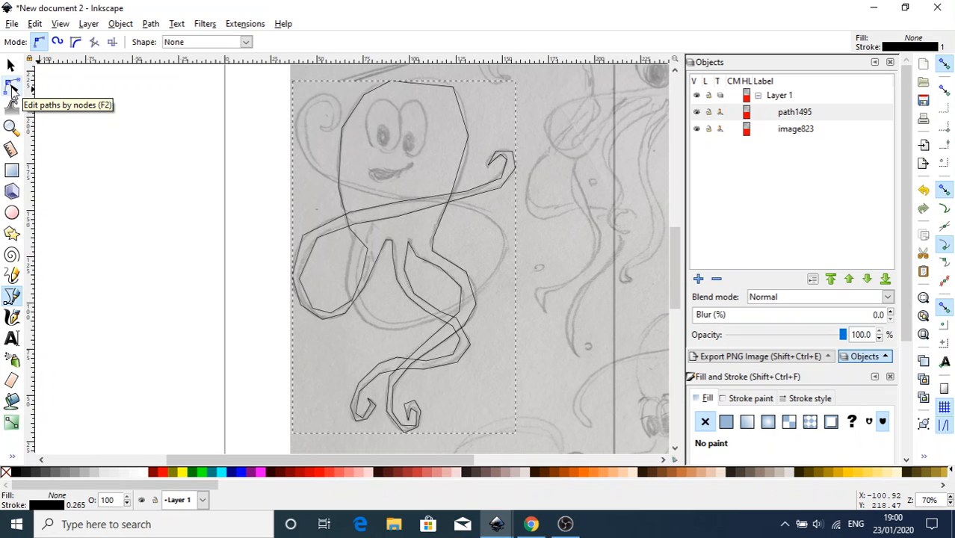
Step: With the Node tool, select all outline nodes and make them smooth
{"action": "left_click", "coordinate": [11, 87]}
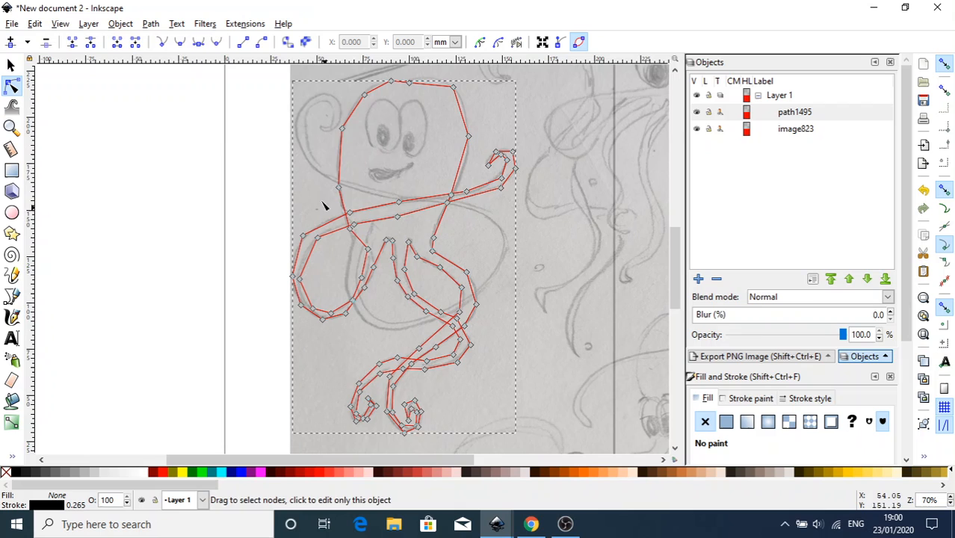
{"action": "mouse_move", "coordinate": [469, 245]}
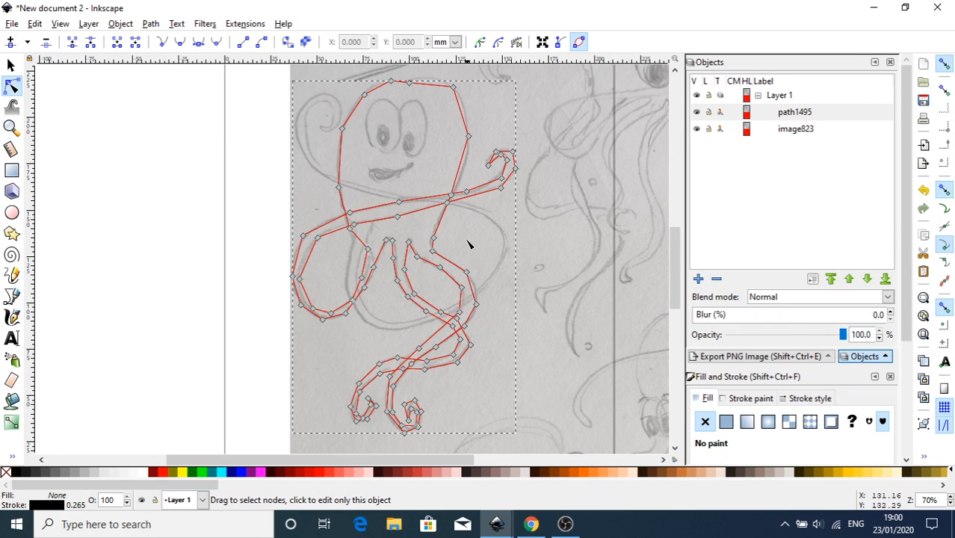
{"action": "mouse_move", "coordinate": [461, 121]}
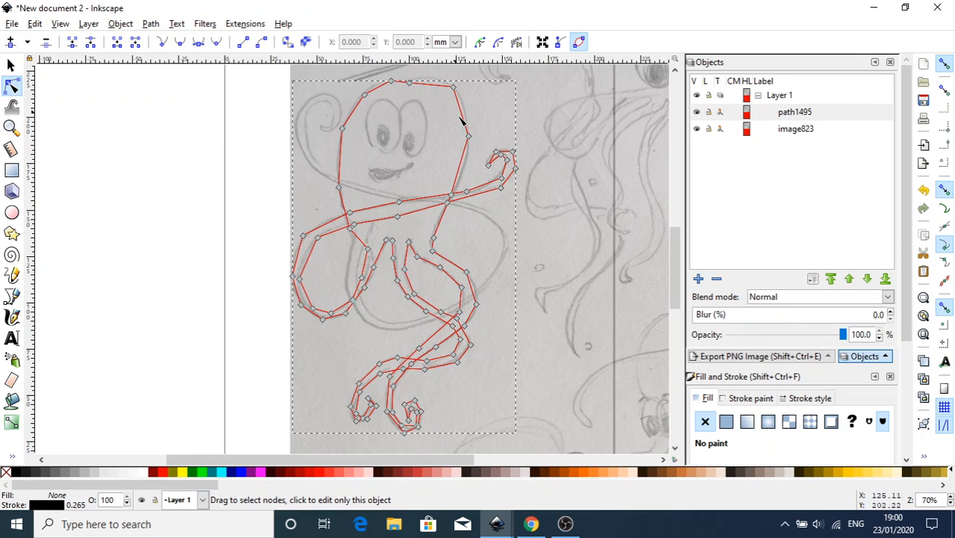
{"action": "mouse_move", "coordinate": [392, 199]}
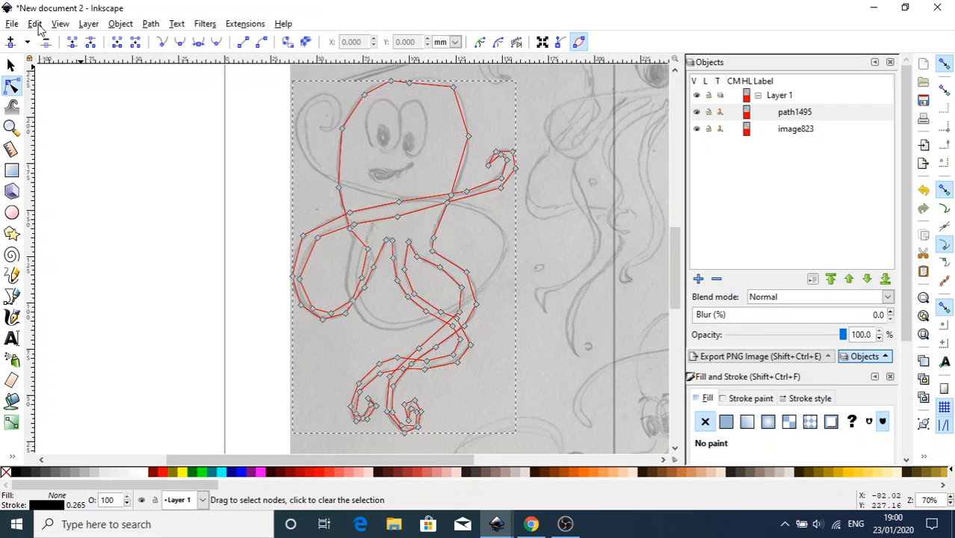
{"action": "left_click", "coordinate": [34, 23]}
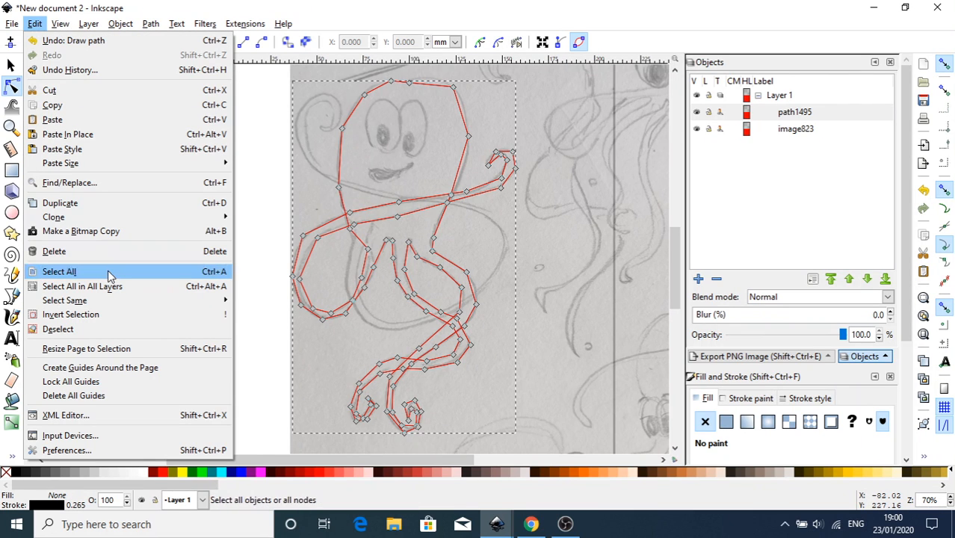
{"action": "left_click", "coordinate": [59, 271]}
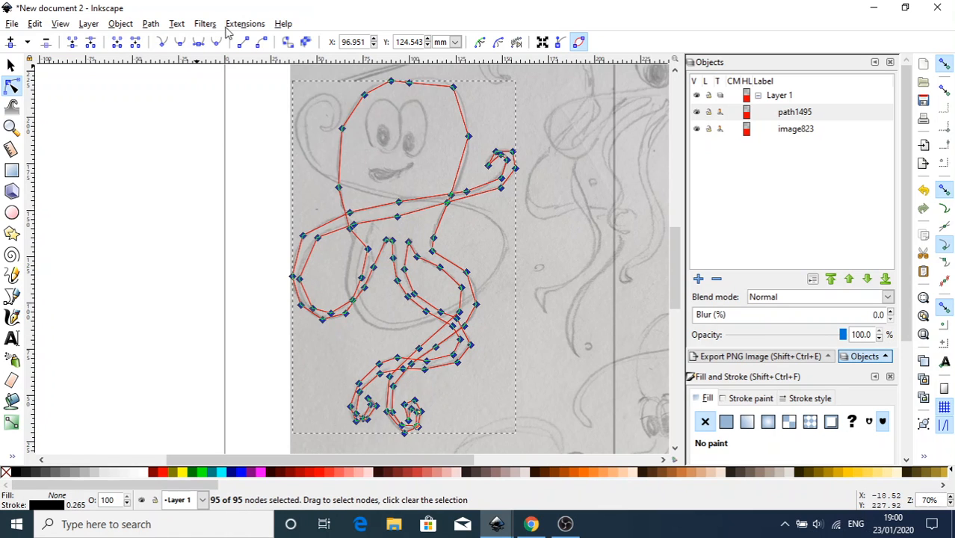
{"action": "left_click", "coordinate": [216, 42]}
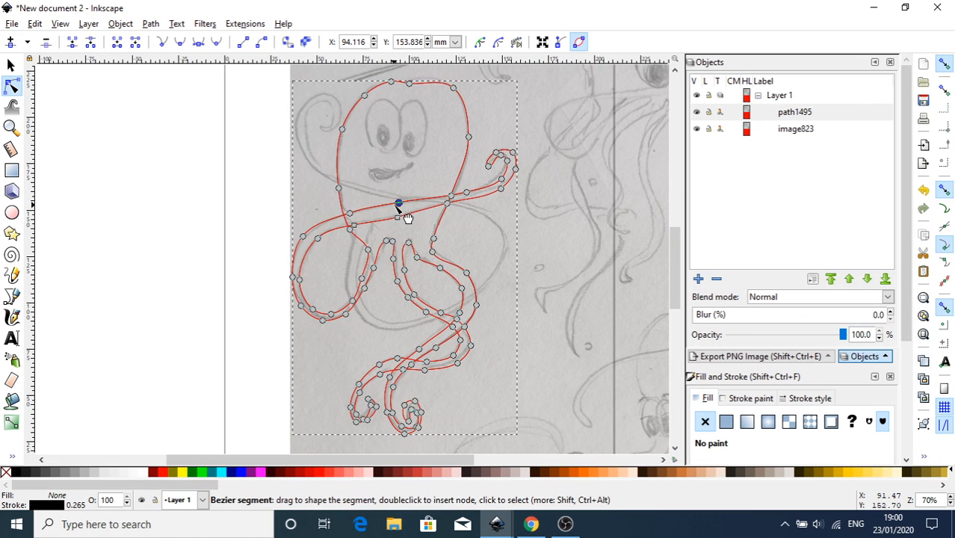
Step: Hide the pencil sketch image so only the outline shows
{"action": "left_click_drag", "start_coordinate": [398, 207], "coordinate": [398, 206]}
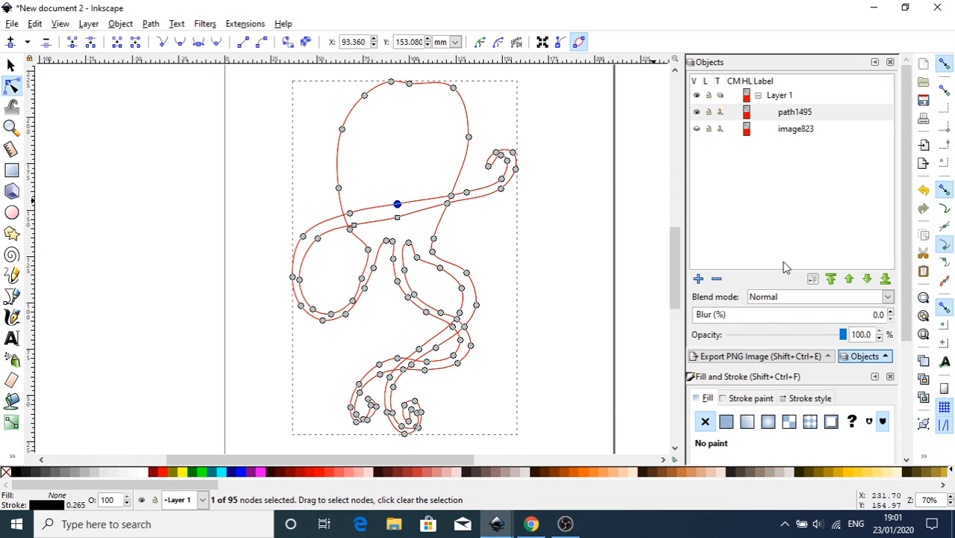
{"action": "mouse_move", "coordinate": [759, 356]}
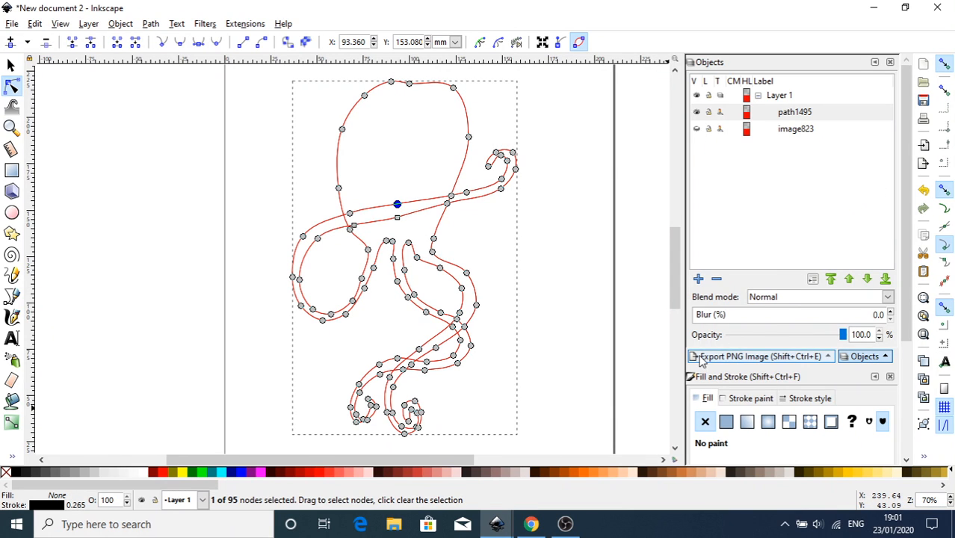
{"action": "mouse_move", "coordinate": [762, 403]}
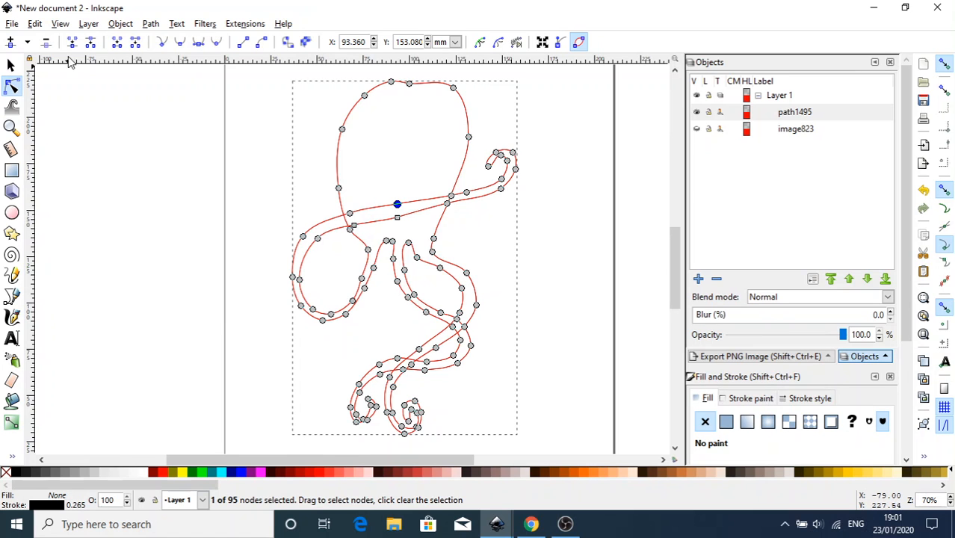
Step: In Fill and Stroke, give the outline a flat colour stroke and reach its width settings
{"action": "left_click", "coordinate": [150, 23]}
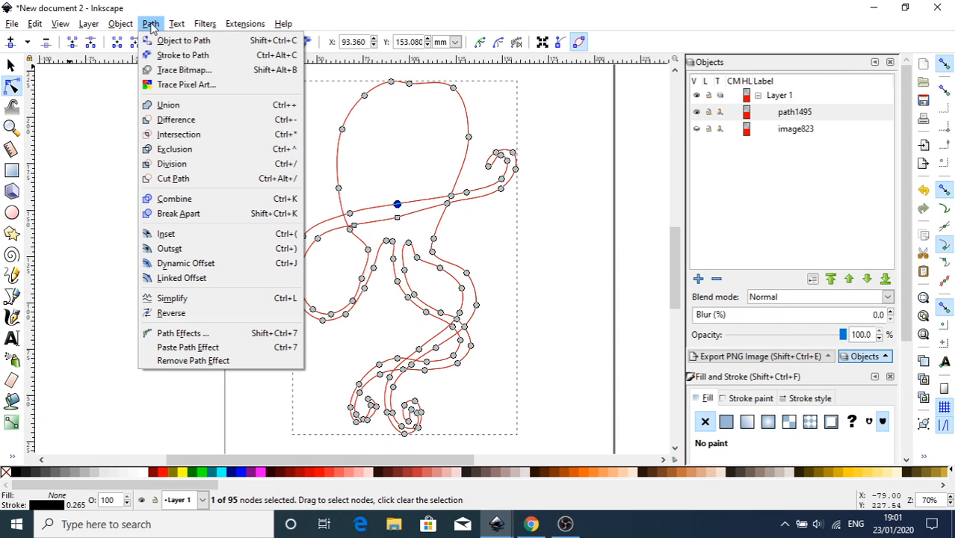
{"action": "left_click", "coordinate": [120, 23]}
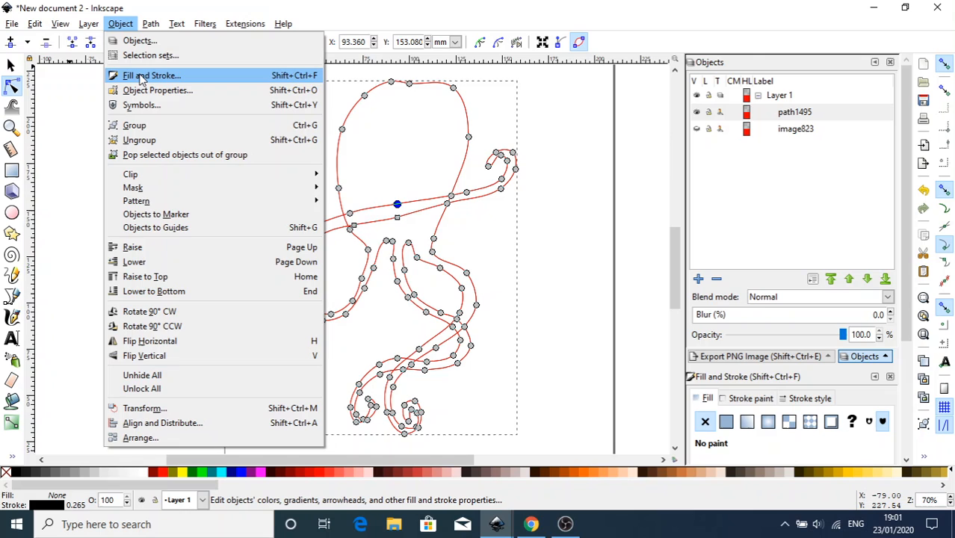
{"action": "mouse_move", "coordinate": [177, 80]}
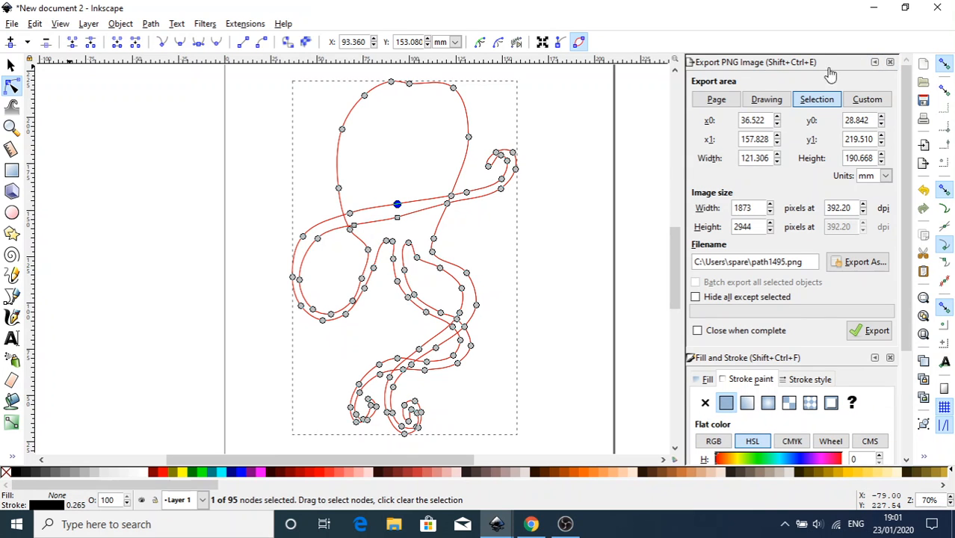
{"action": "left_click", "coordinate": [890, 62]}
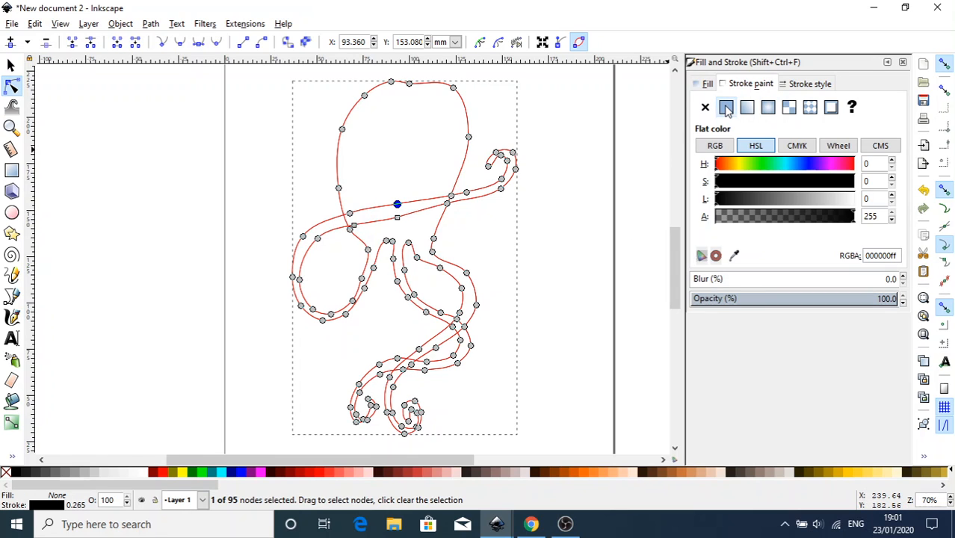
{"action": "left_click", "coordinate": [725, 107]}
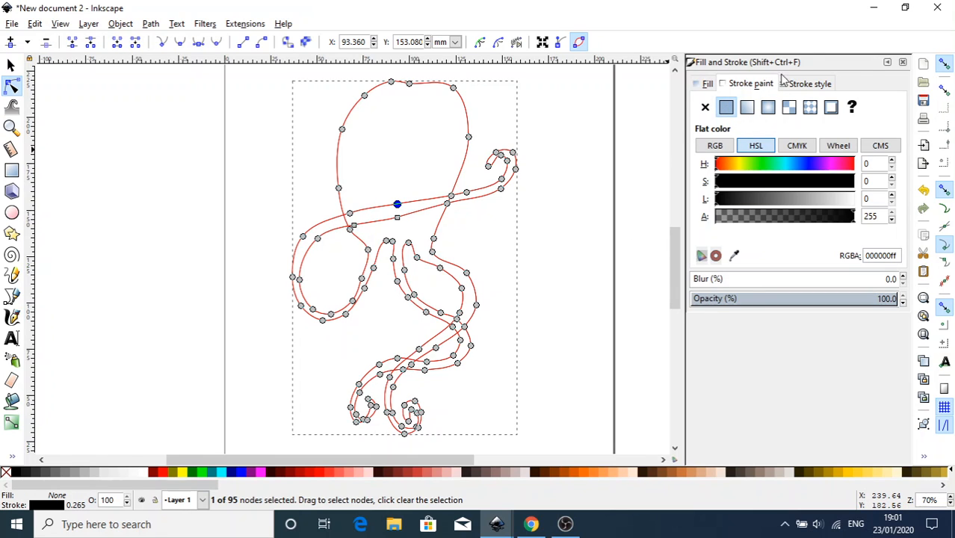
{"action": "left_click", "coordinate": [809, 83]}
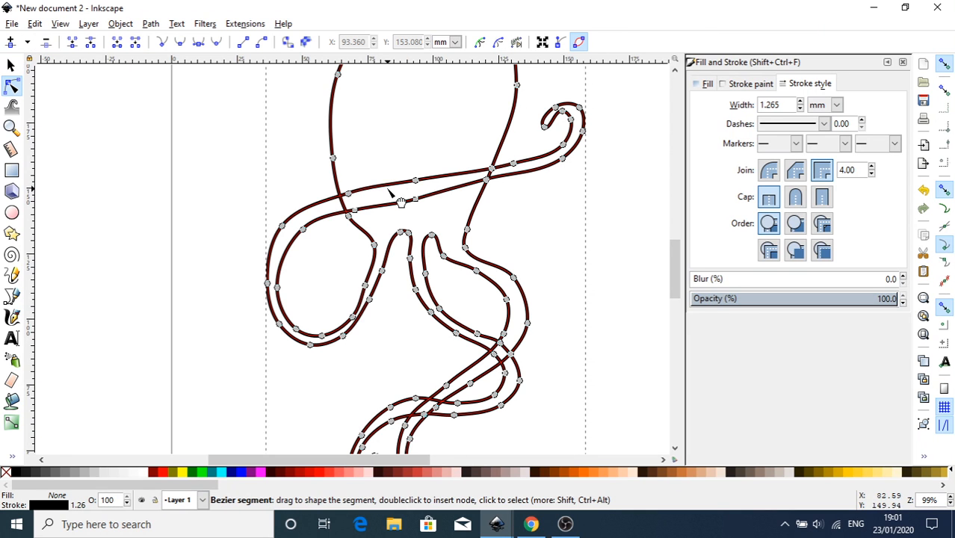
Step: Reshape the crossing strand, middle tentacle top and left loop bottom for smoother curves
{"action": "left_click_drag", "start_coordinate": [401, 203], "coordinate": [409, 186]}
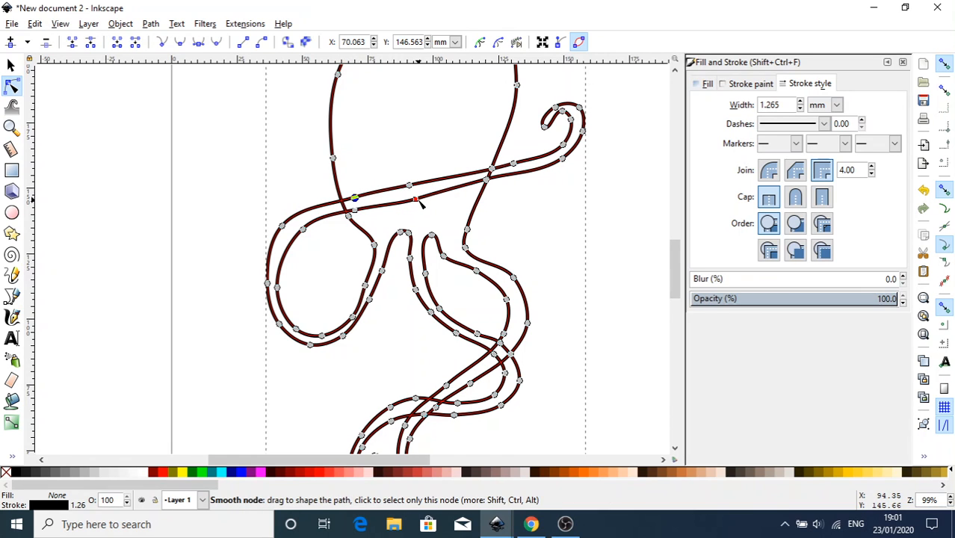
{"action": "left_click_drag", "start_coordinate": [355, 198], "coordinate": [415, 199]}
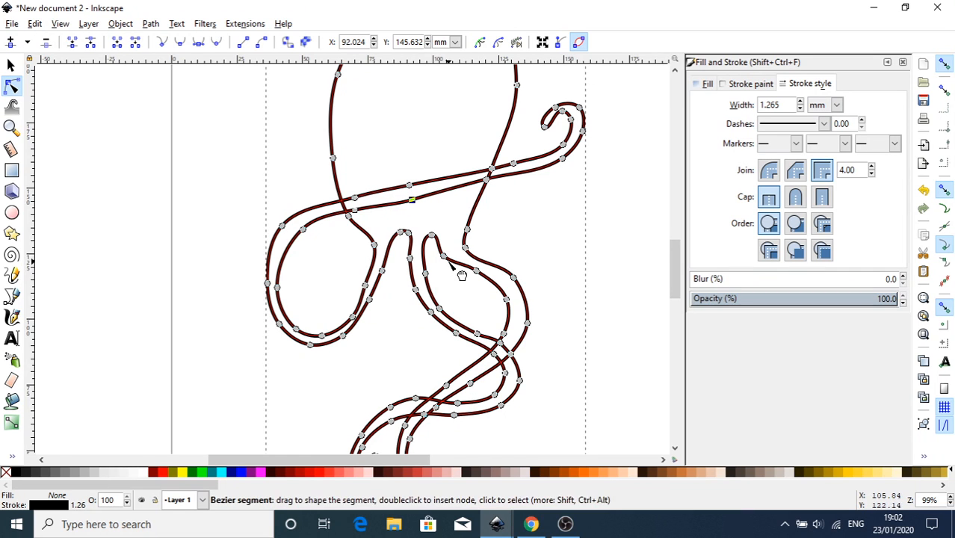
{"action": "left_click", "coordinate": [432, 235]}
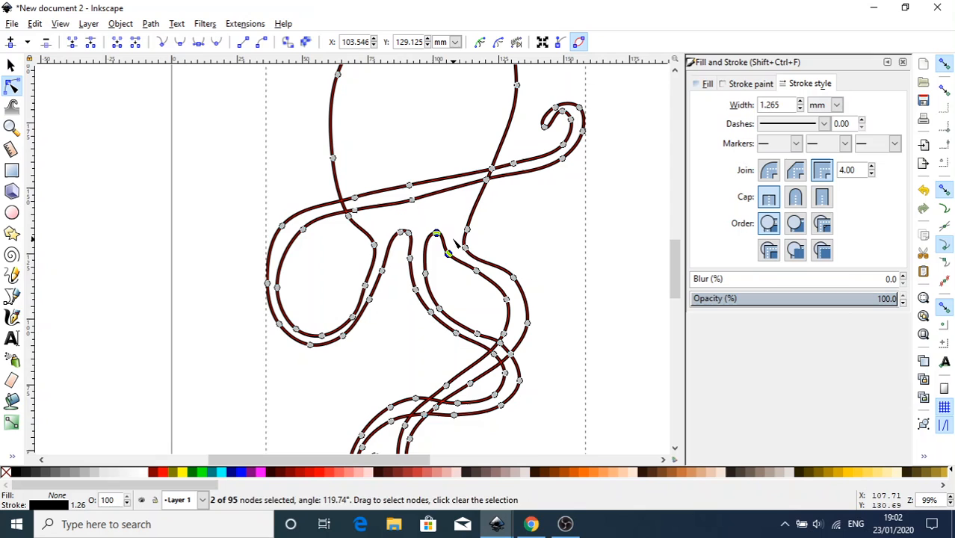
{"action": "mouse_move", "coordinate": [533, 302]}
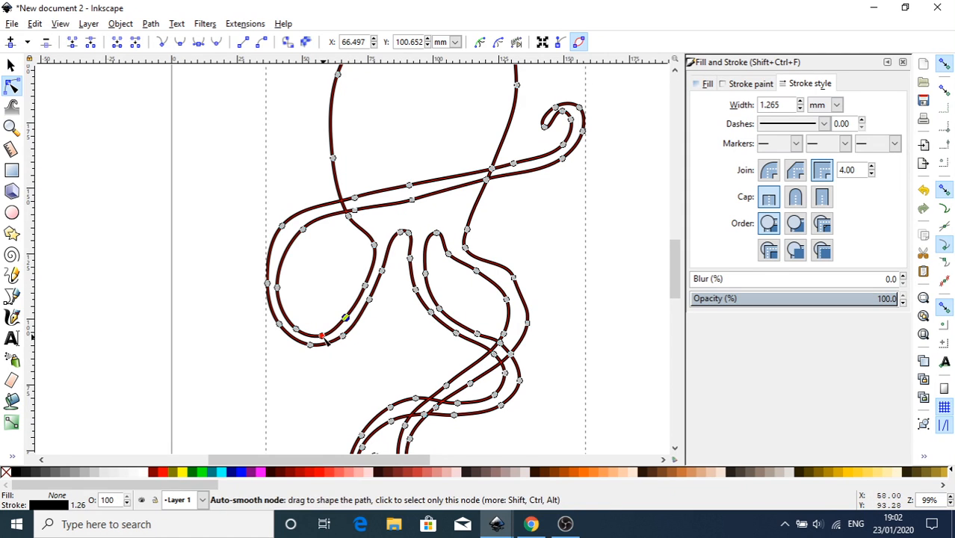
{"action": "left_click_drag", "start_coordinate": [343, 317], "coordinate": [319, 336]}
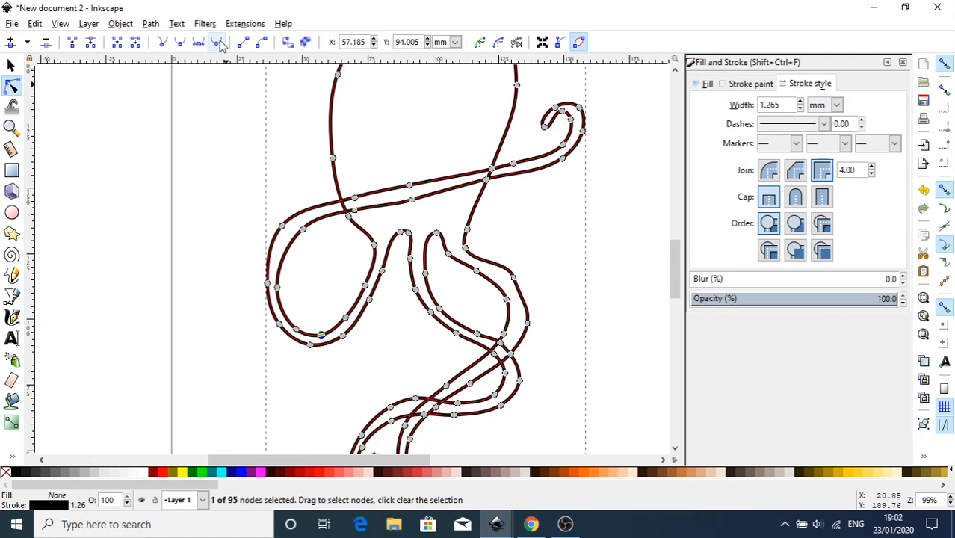
{"action": "mouse_move", "coordinate": [219, 42]}
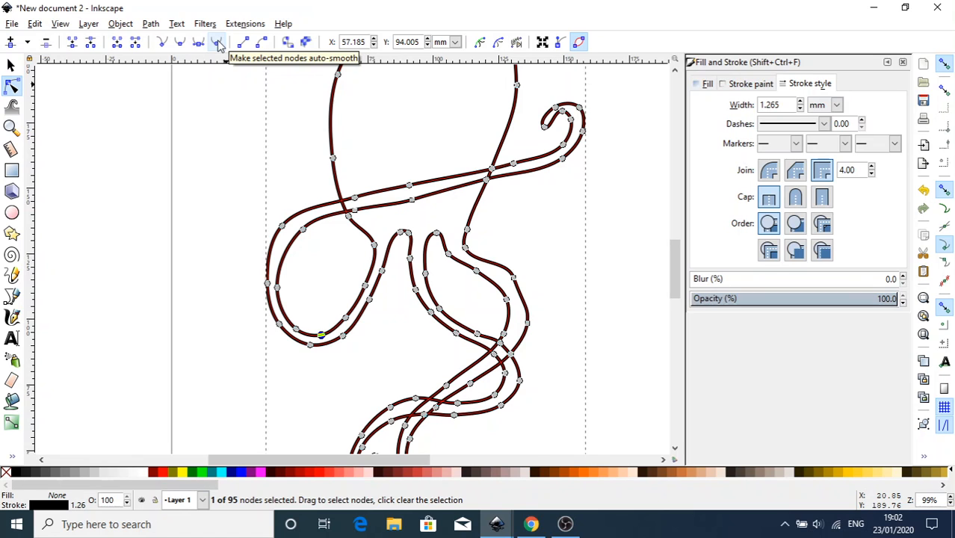
{"action": "mouse_move", "coordinate": [707, 268]}
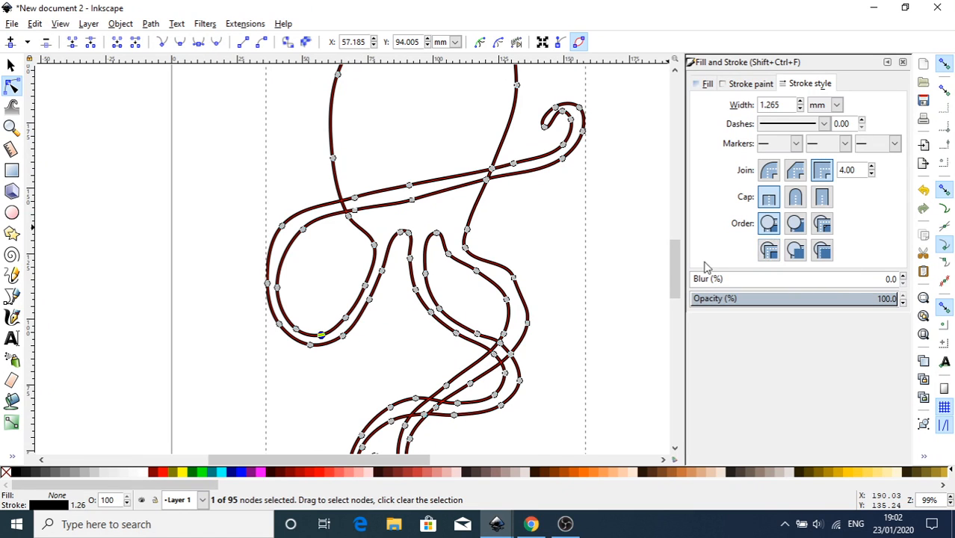
{"action": "left_click", "coordinate": [748, 83]}
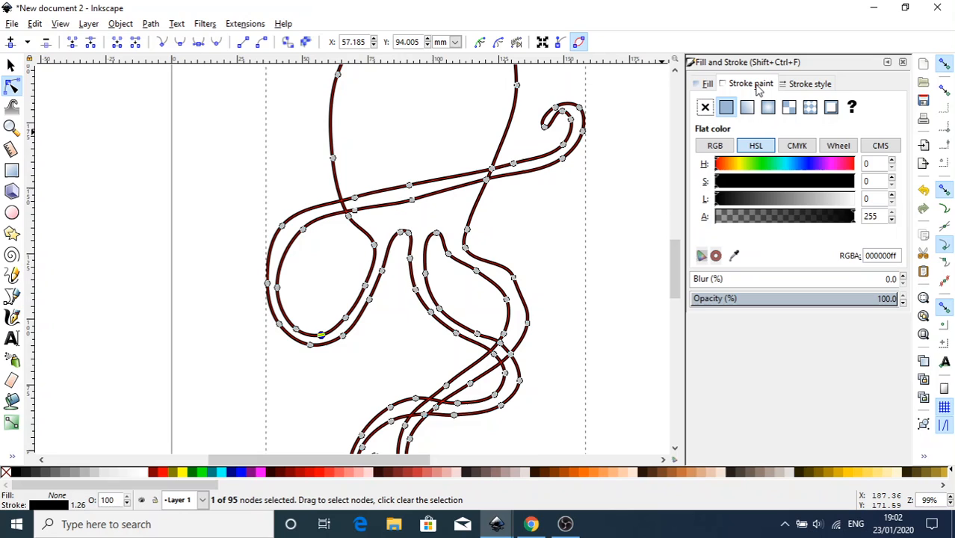